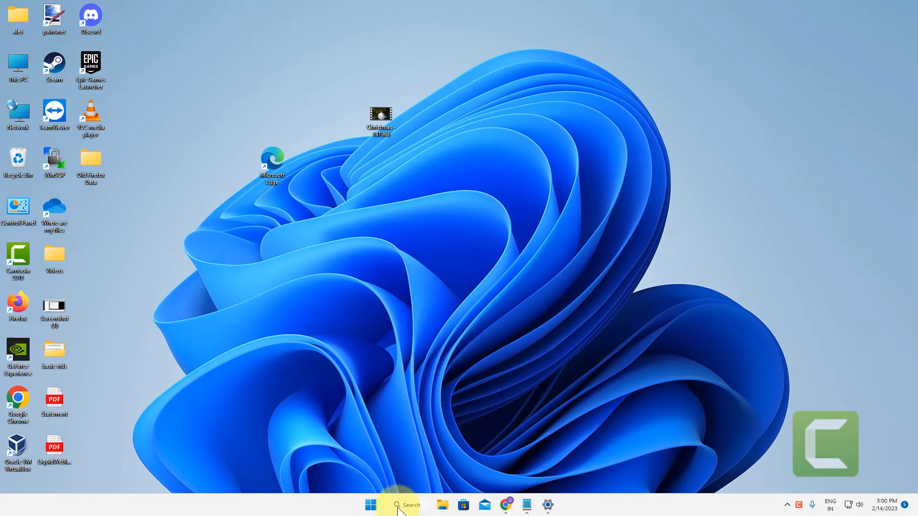
Search 'partition' and launch Create and format hard disk partitions (Disk Management)
type("partition")
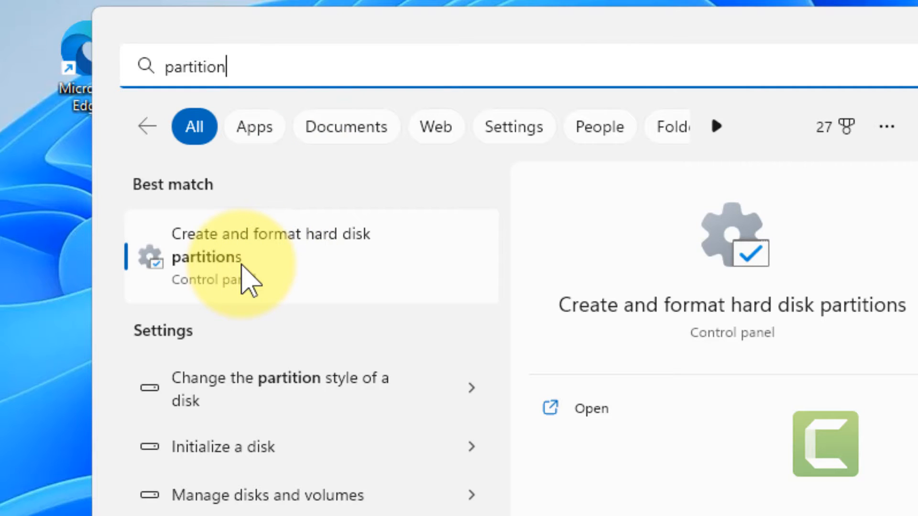
left_click(270, 256)
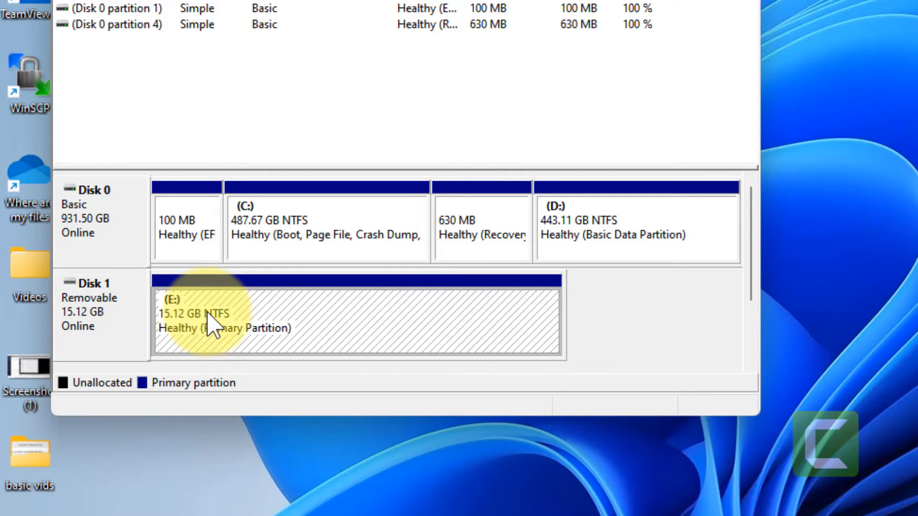
Show the Sharing details in the Properties of USB Drive (E:)
right_click(205, 322)
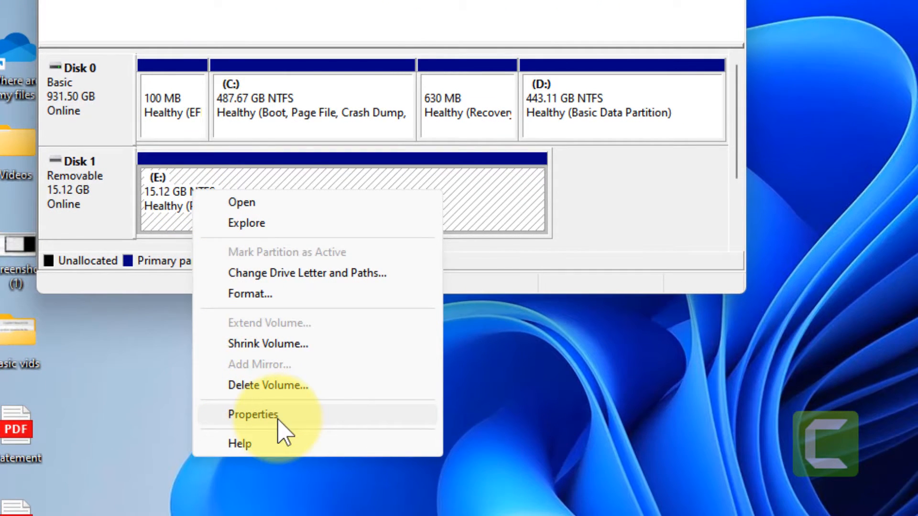
left_click(252, 414)
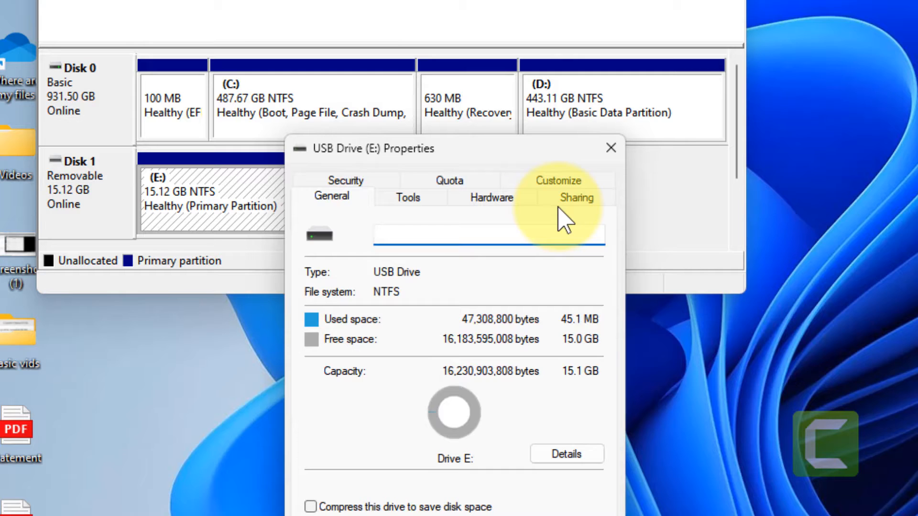
left_click(576, 197)
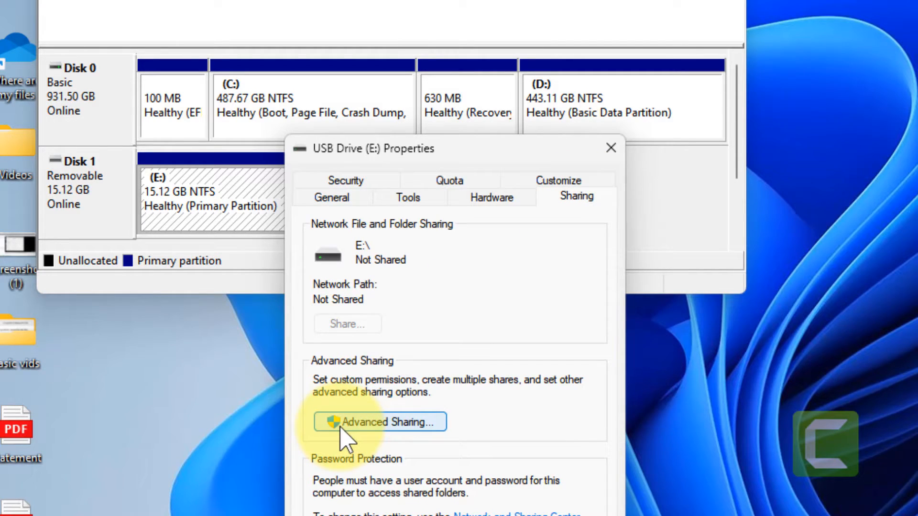
Share E: via Advanced Sharing with Everyone allowed Full Control, confirming the dialogs
left_click(380, 422)
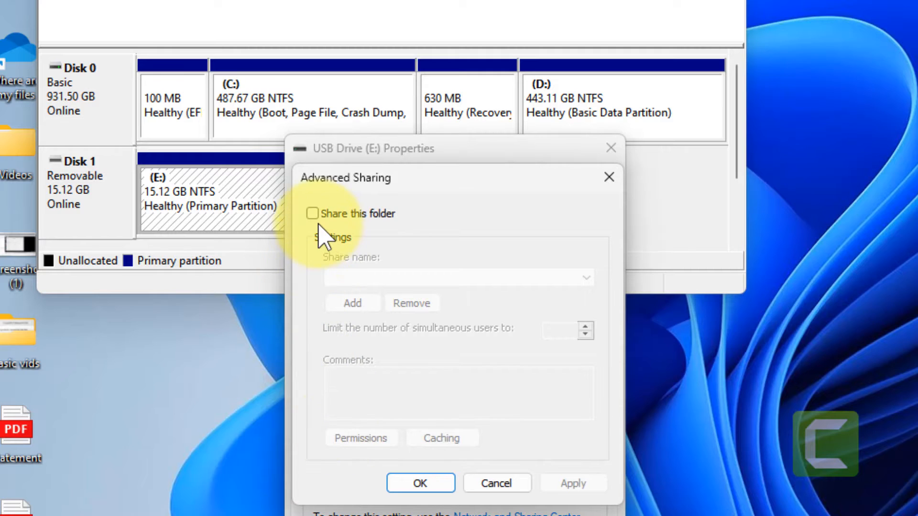
left_click(313, 213)
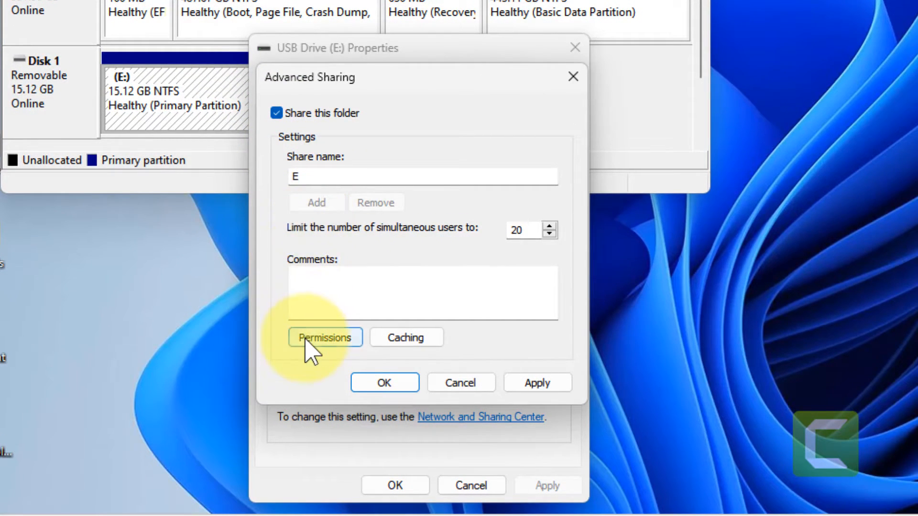
left_click(324, 338)
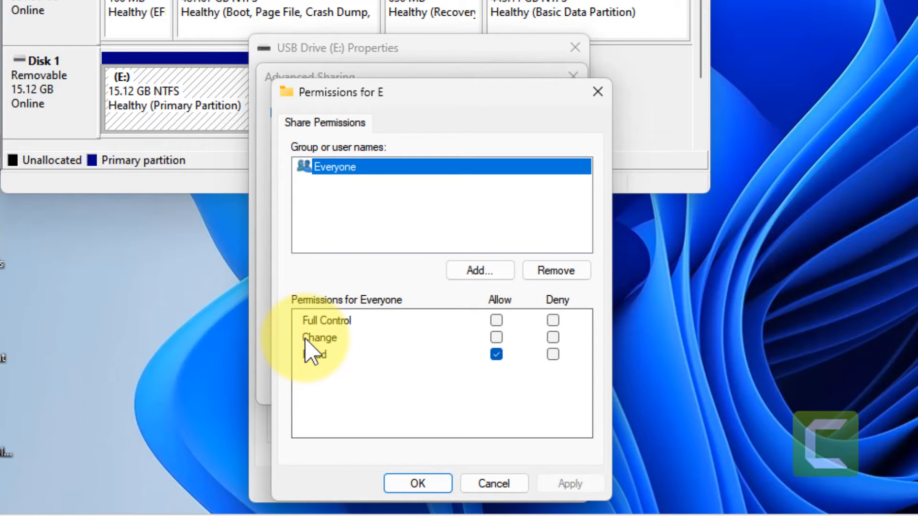
left_click(497, 354)
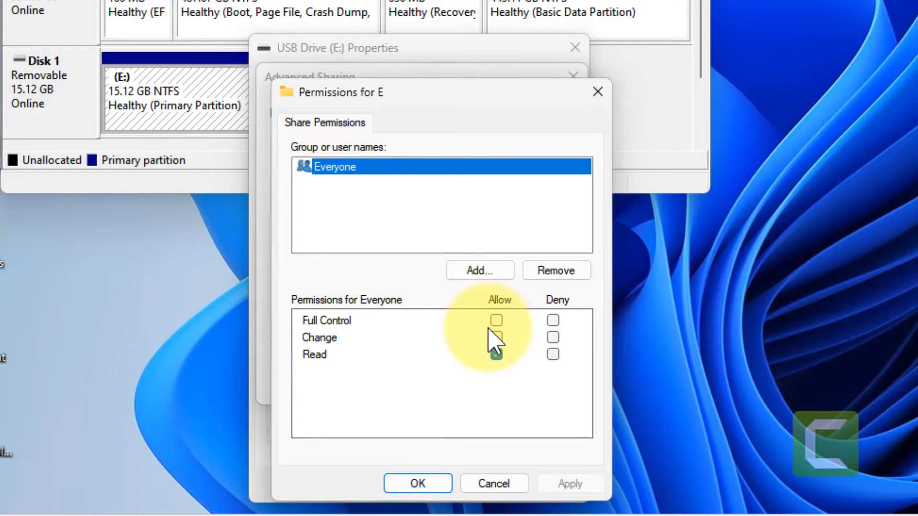
left_click(496, 320)
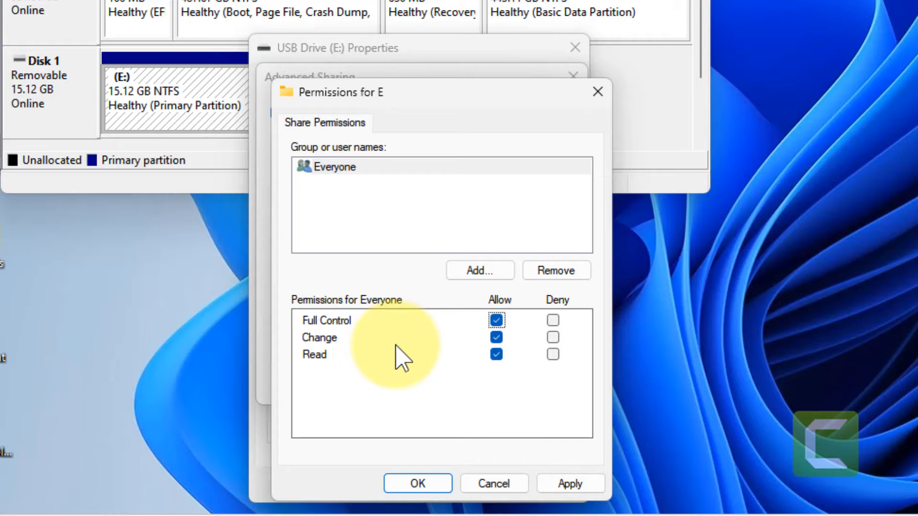
left_click(418, 484)
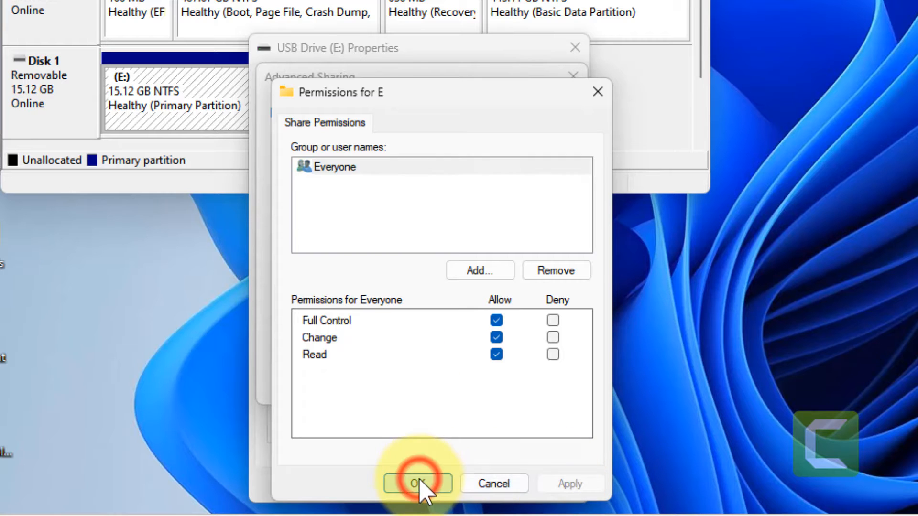
left_click(418, 484)
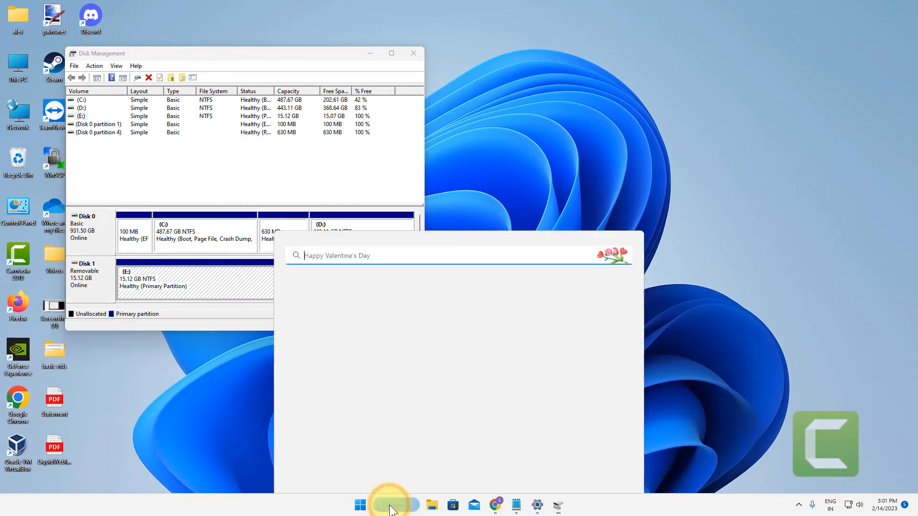
Run ipconfig in an administrator Command Prompt to reveal IPv4 address 192.168.1.2
type("command Prompt")
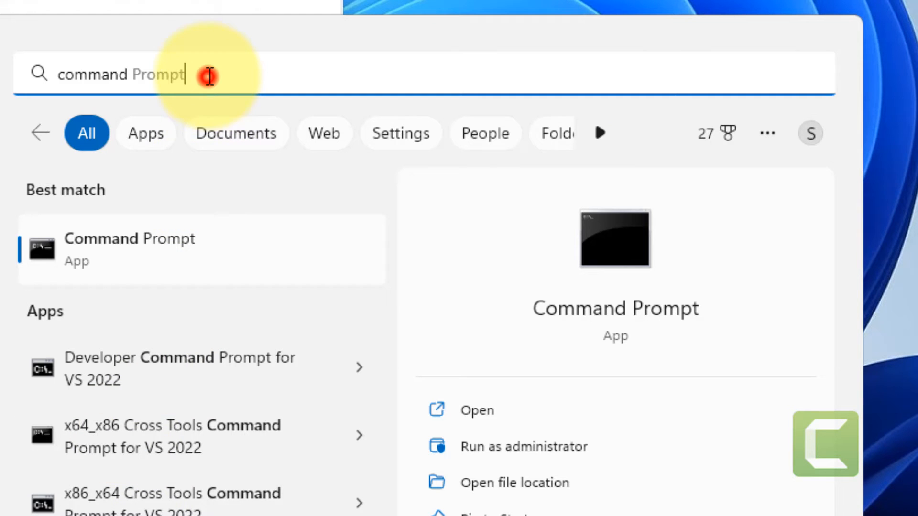
right_click(129, 249)
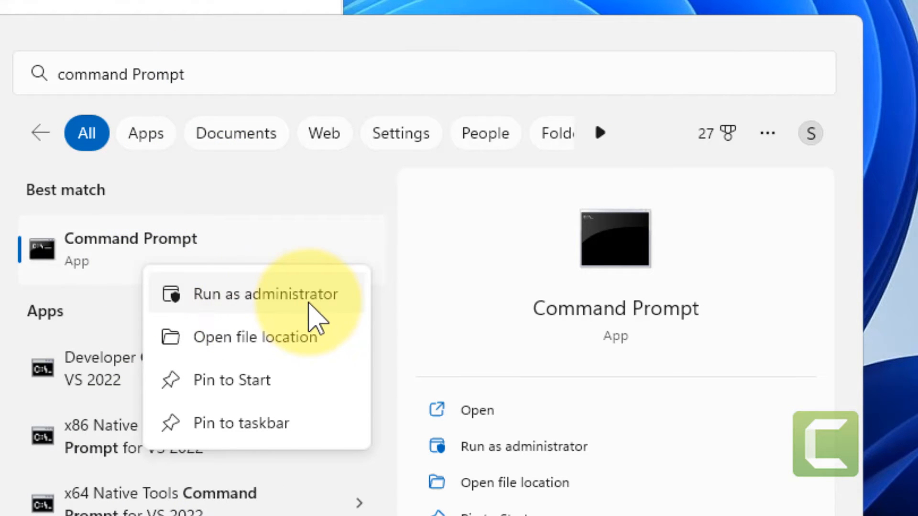
left_click(265, 293)
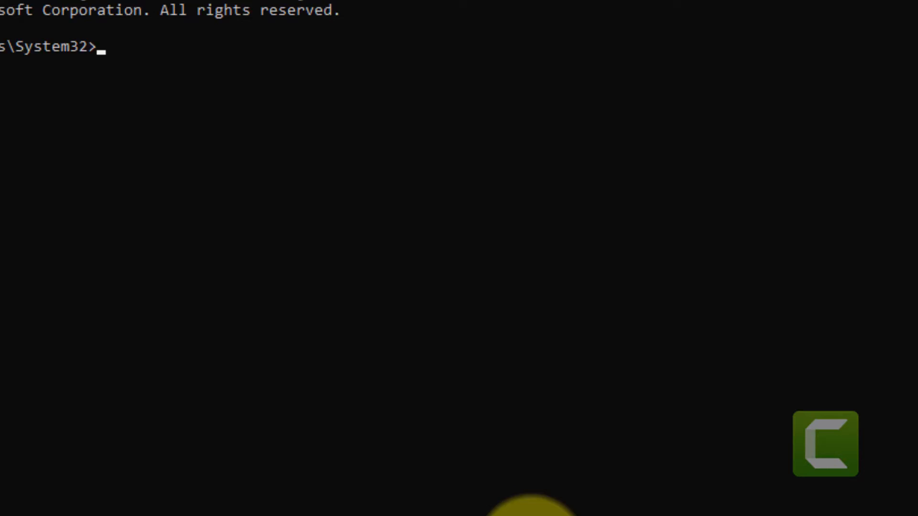
type("ipco")
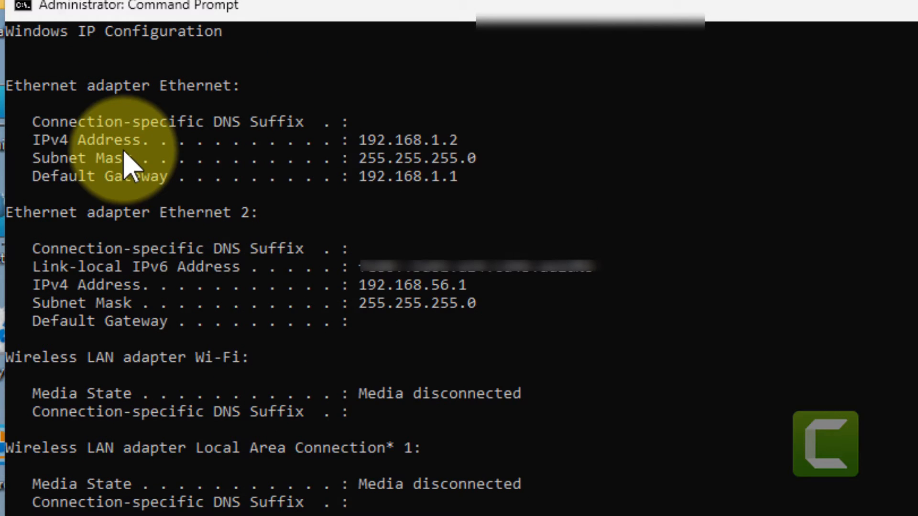
mouse_move(463, 150)
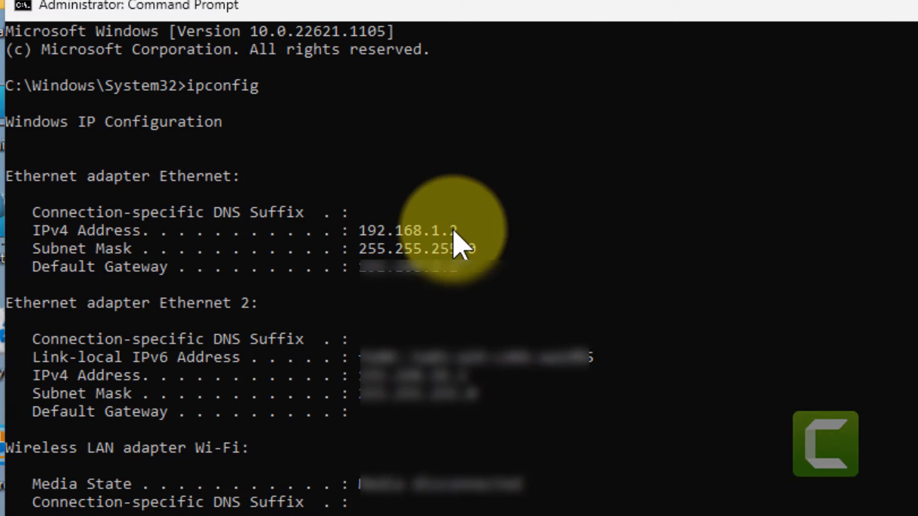
mouse_move(386, 240)
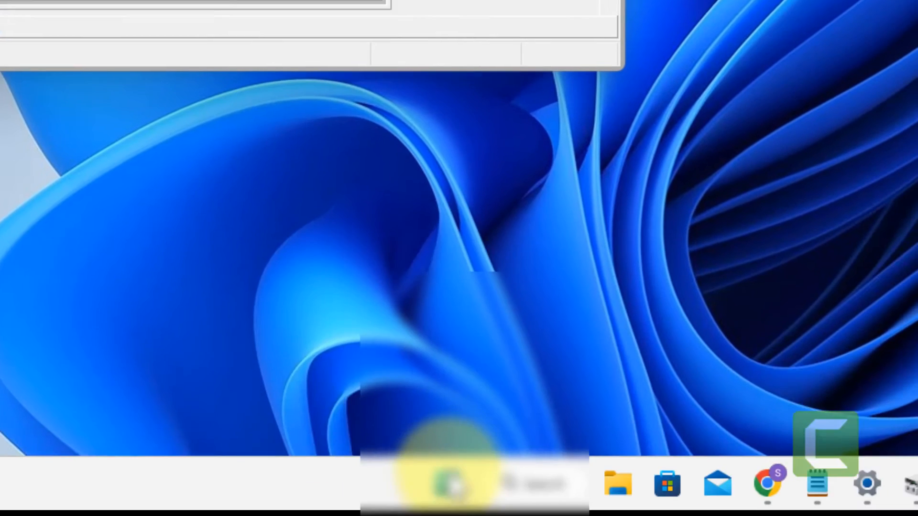
Use Run to browse to the network address \\192.168.1.2
type("\\\\192.168.1.2")
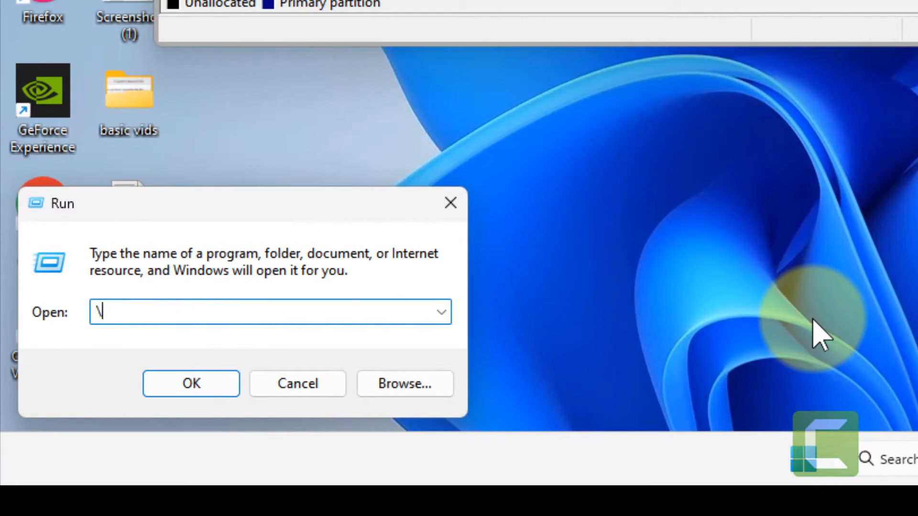
type("\\")
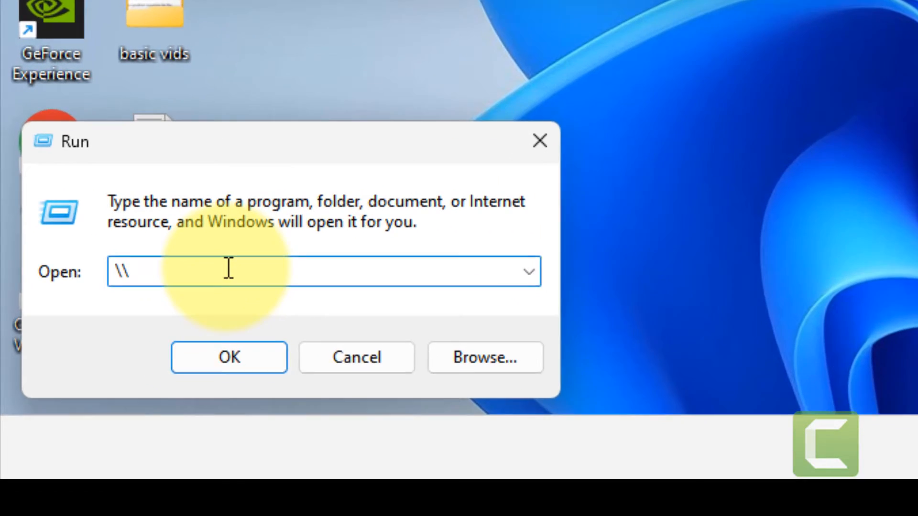
type("192.168.1.2")
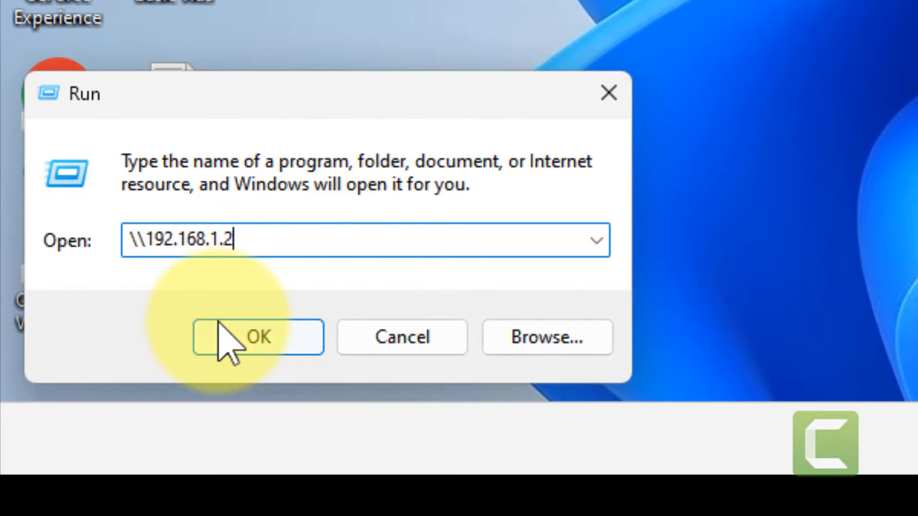
left_click(258, 336)
type("c")
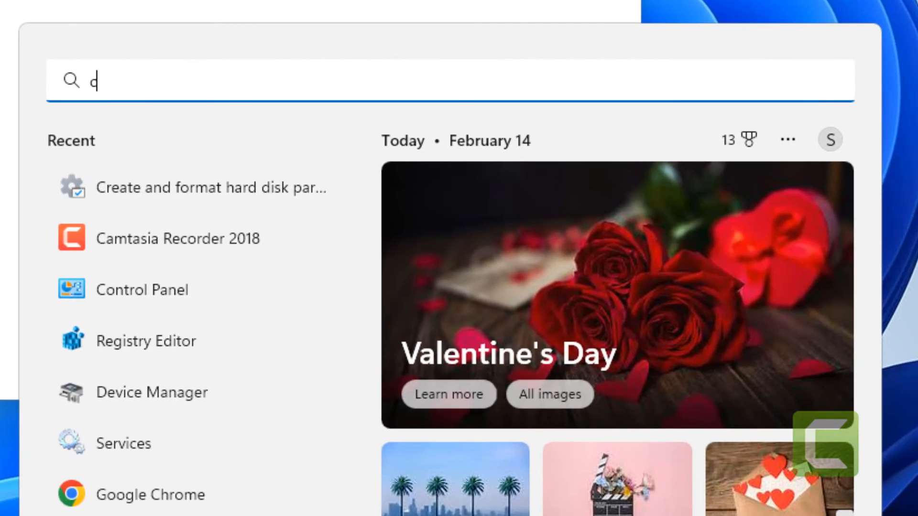
From Control Panel's Backup and Restore (Windows 7), begin Create a system image
type("ontrol Panel")
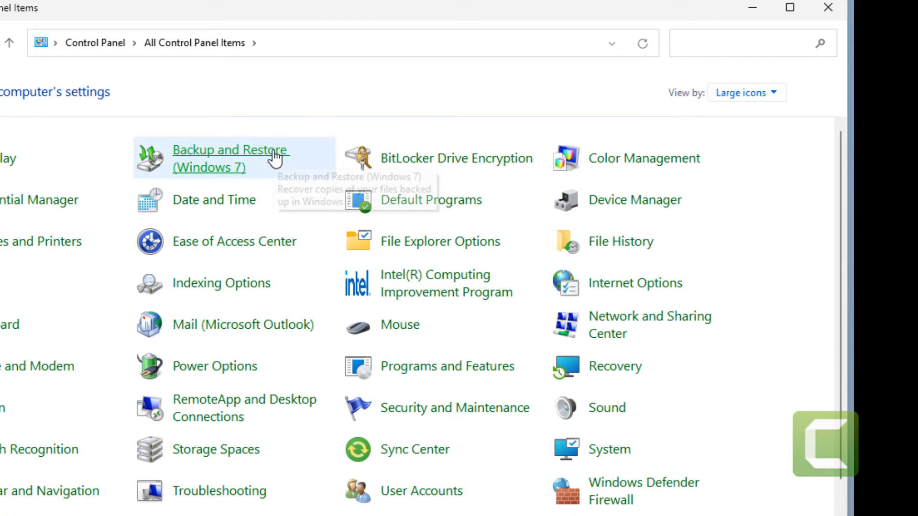
left_click(230, 158)
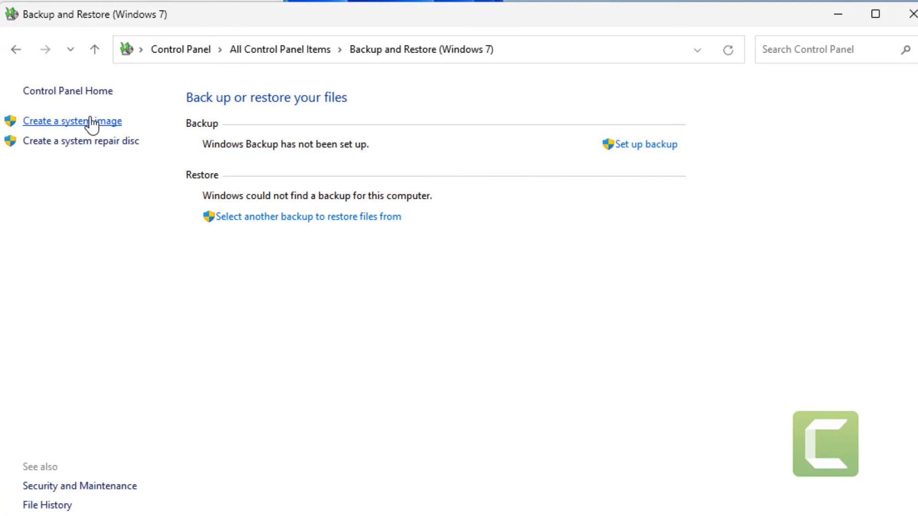
left_click(71, 122)
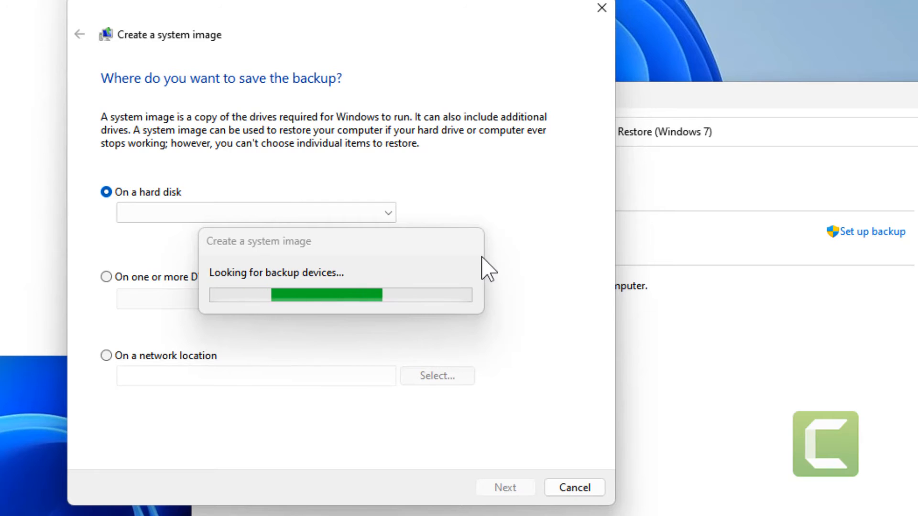
Choose On a network location and bring up the network path and credentials dialog
left_click(106, 355)
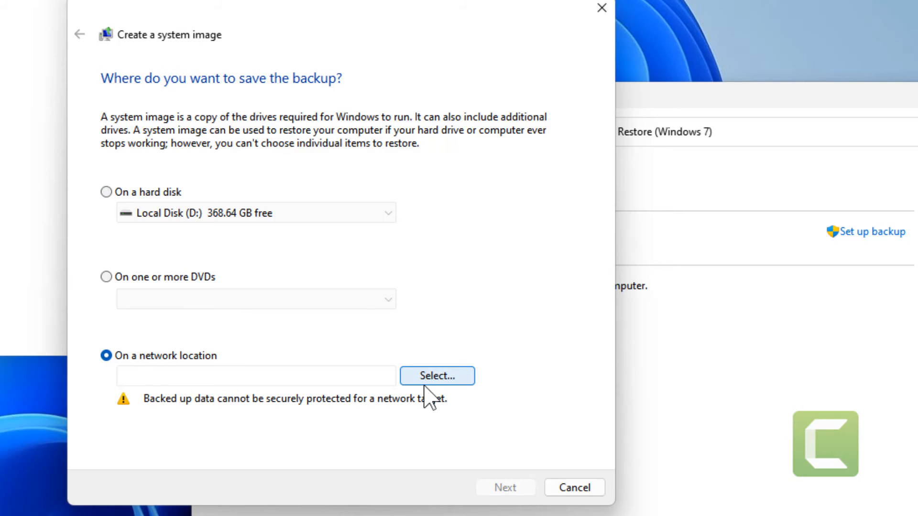
left_click(436, 375)
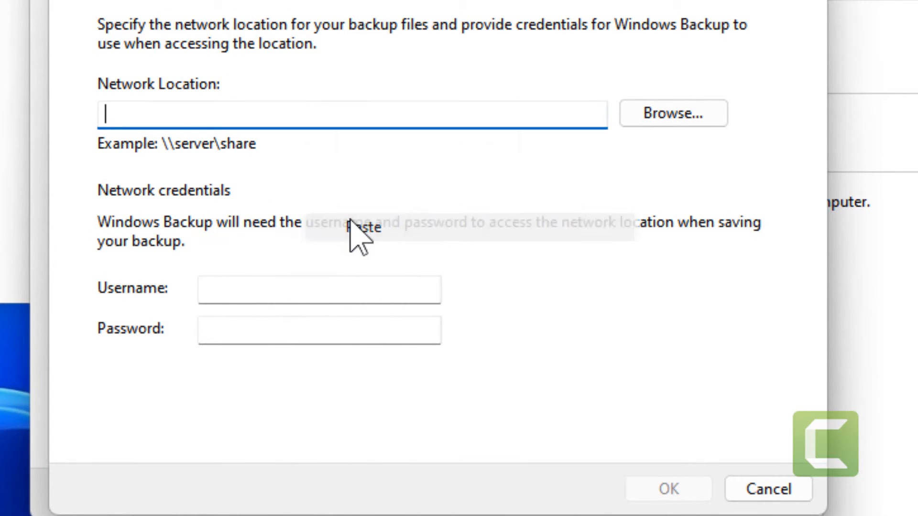
Enter network location \\192.168.1.2\e with username and password and confirm it
type("192.168.1.2")
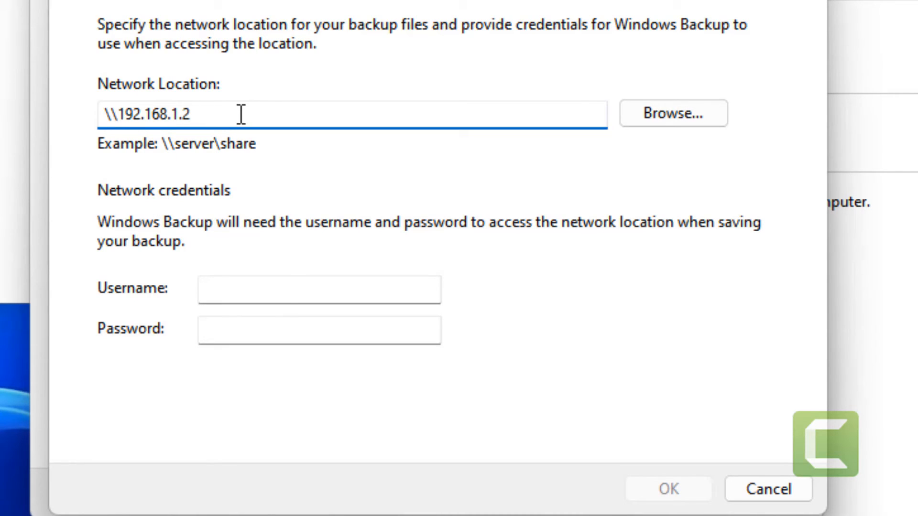
type("\\")
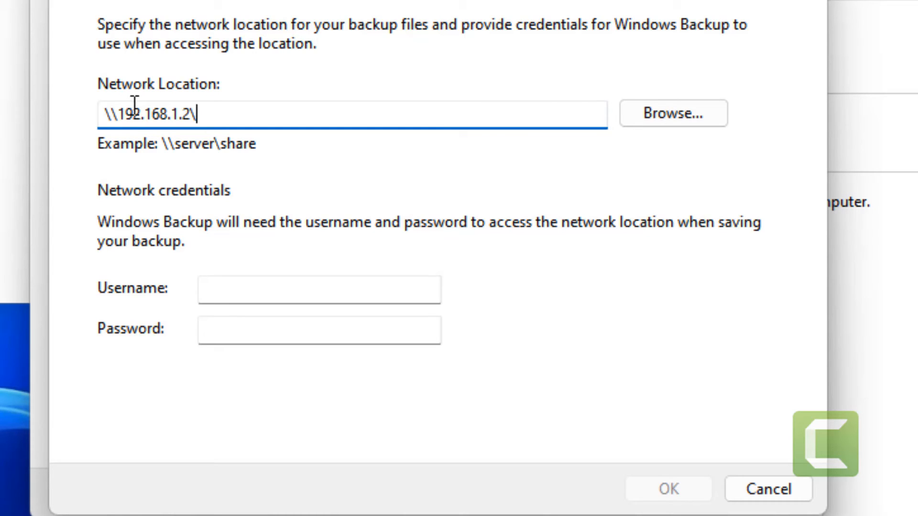
type("e")
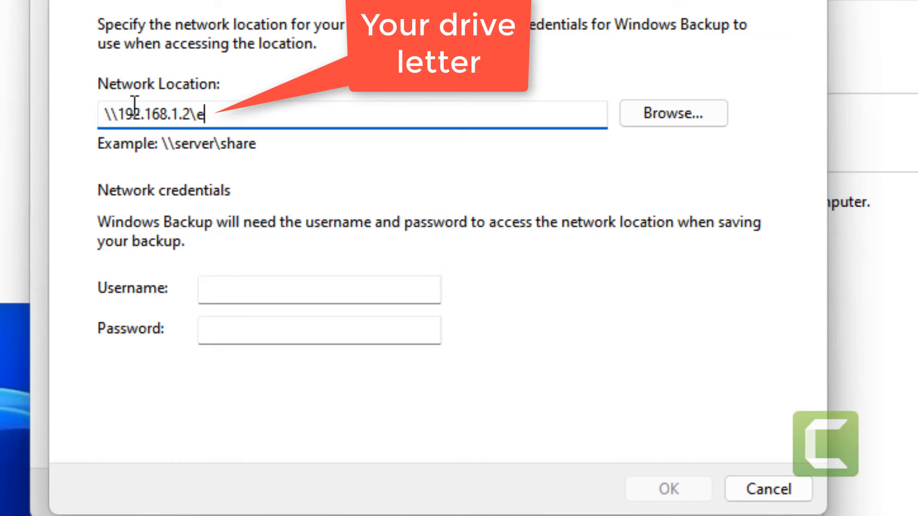
mouse_move(480, 317)
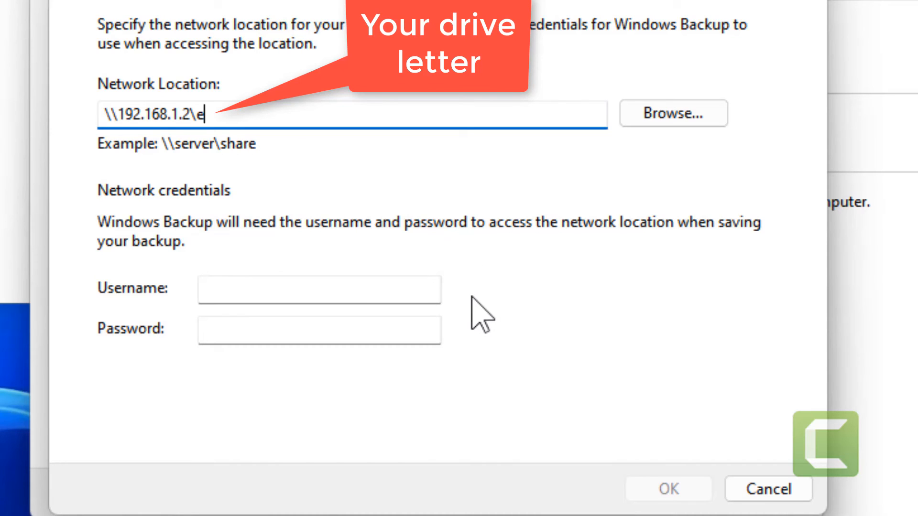
type("alex")
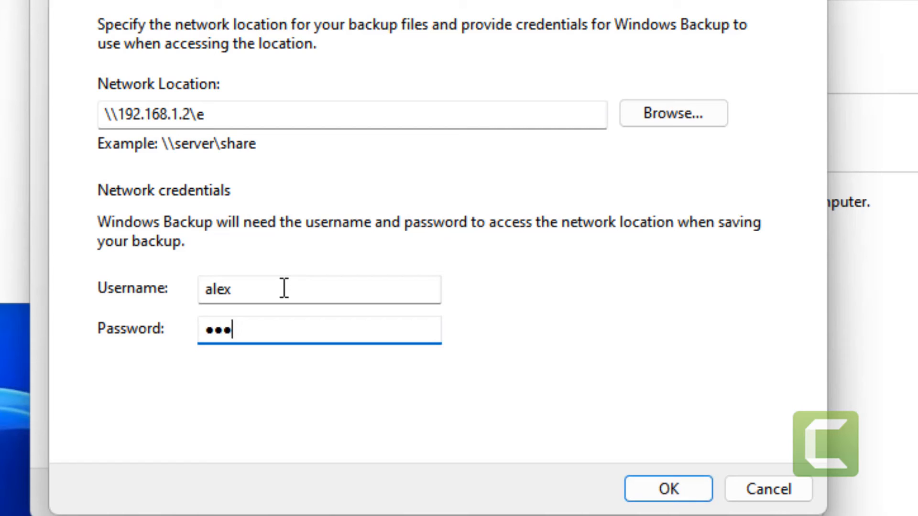
type("•")
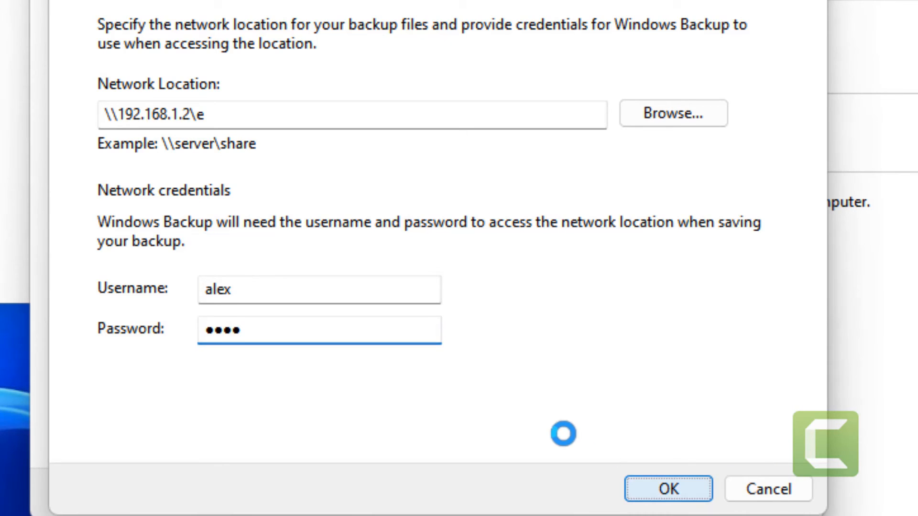
left_click(667, 488)
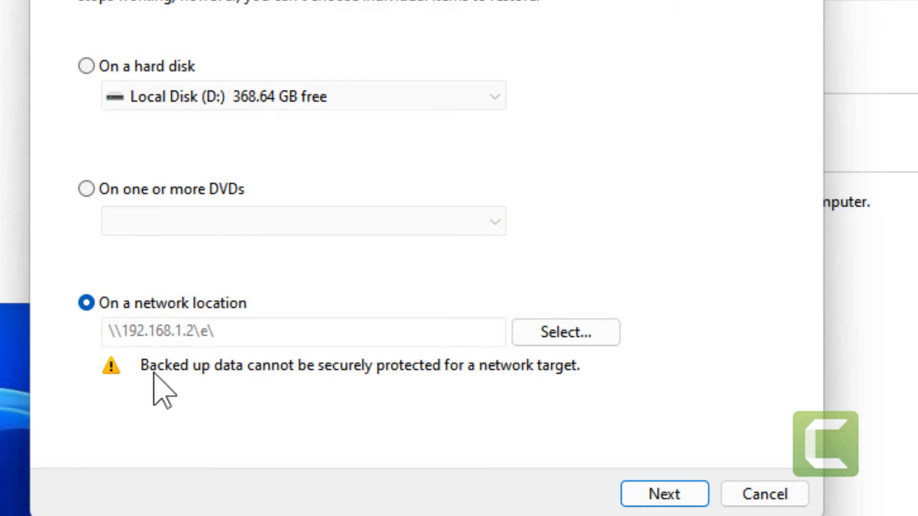
mouse_move(554, 404)
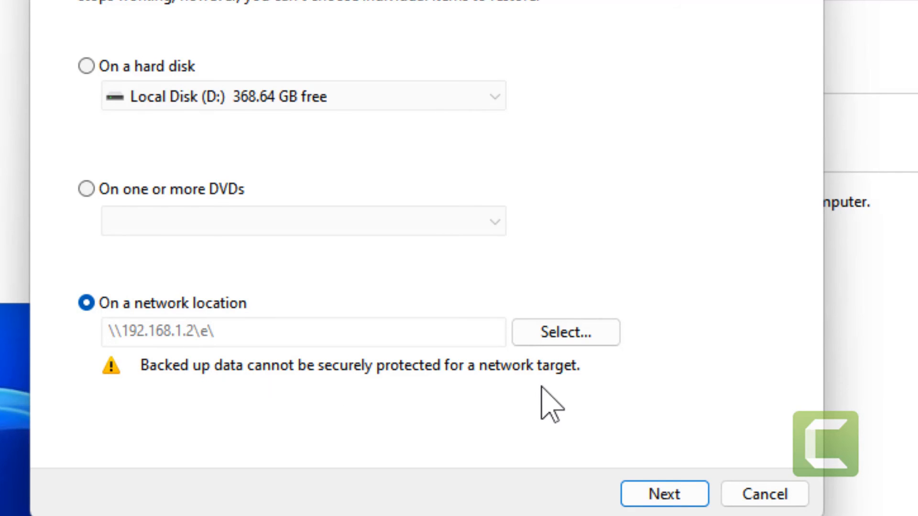
Advance with Next to the page for choosing which drives to back up
left_click(664, 493)
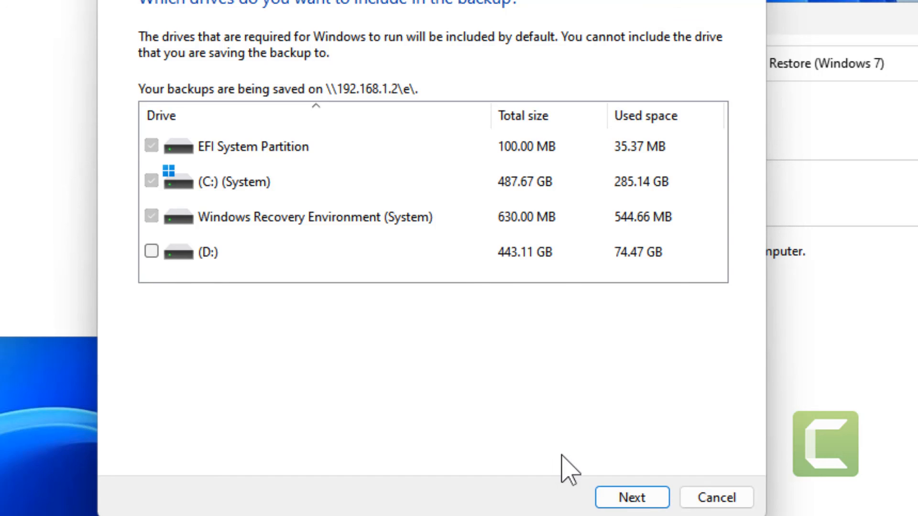
mouse_move(744, 498)
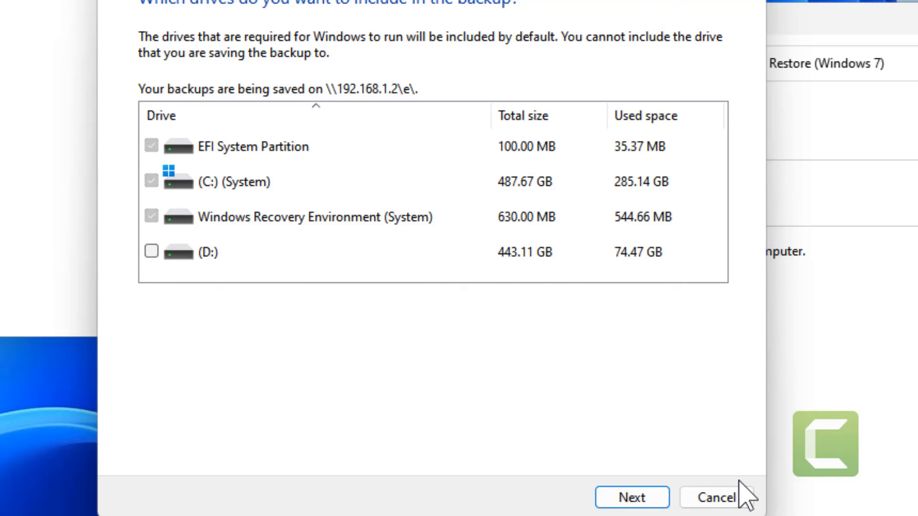